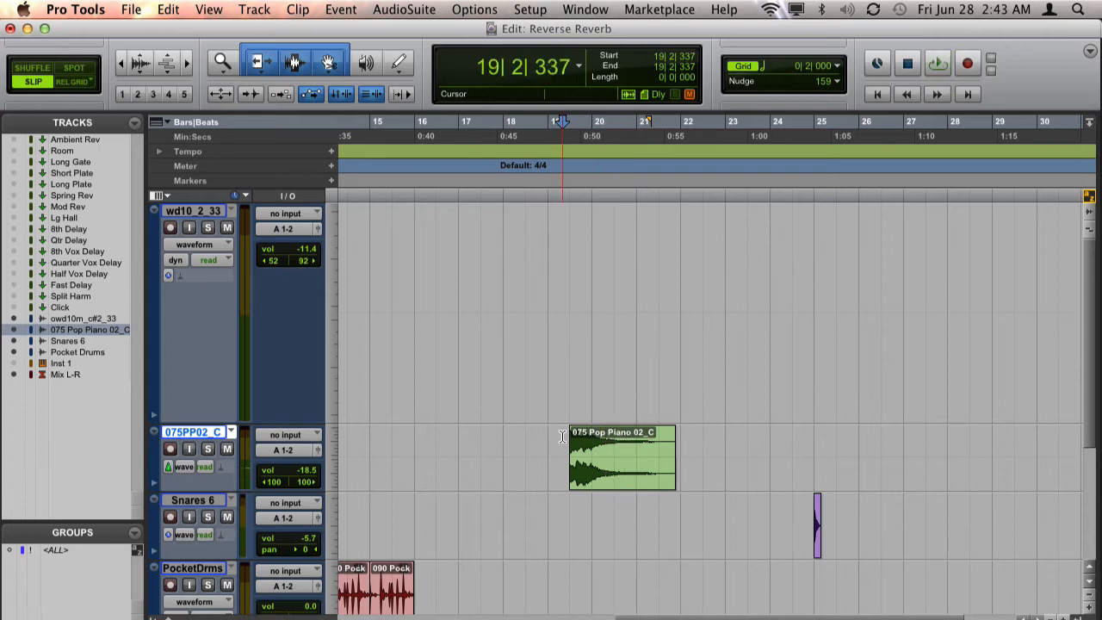
Step: Bring up Mod Delay III from the AudioSuite Delay plug-ins for the piano clip
left_click(403, 11)
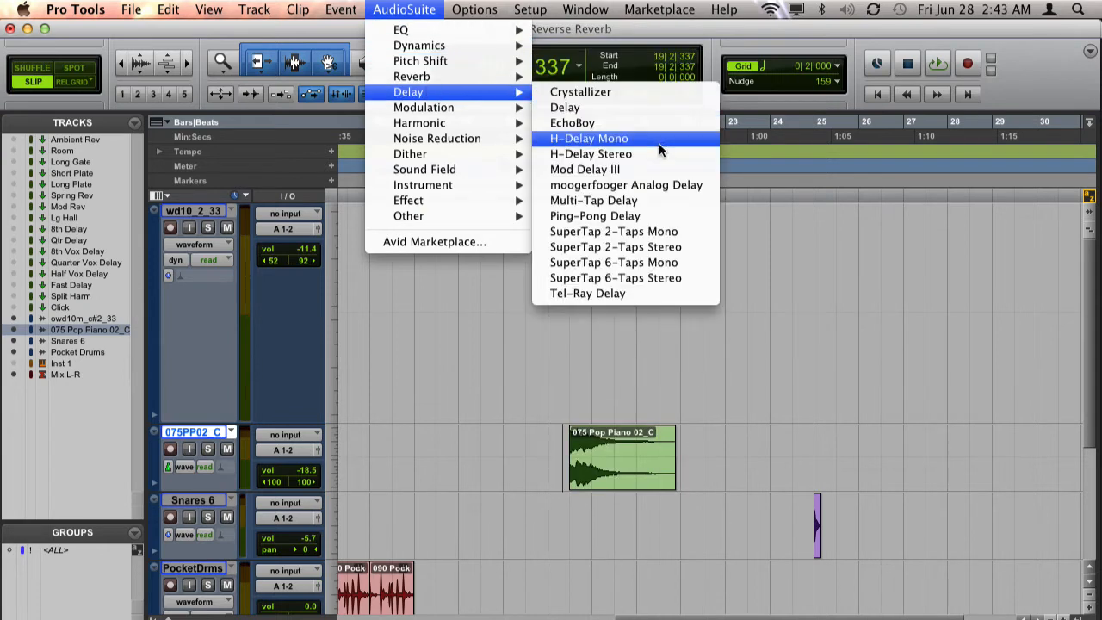
left_click(585, 168)
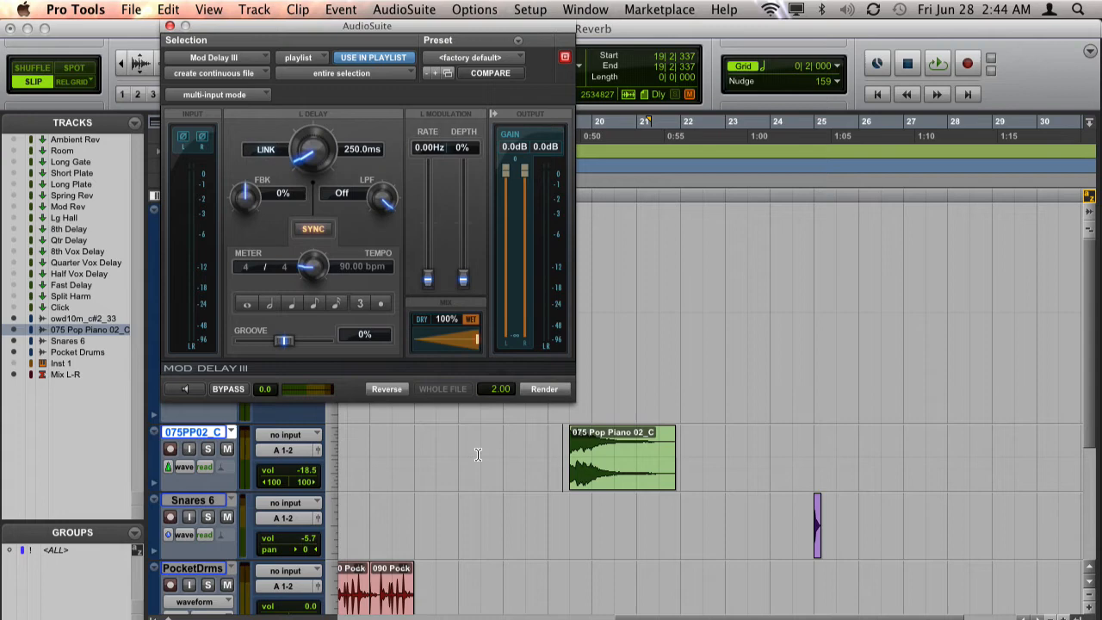
mouse_move(422, 114)
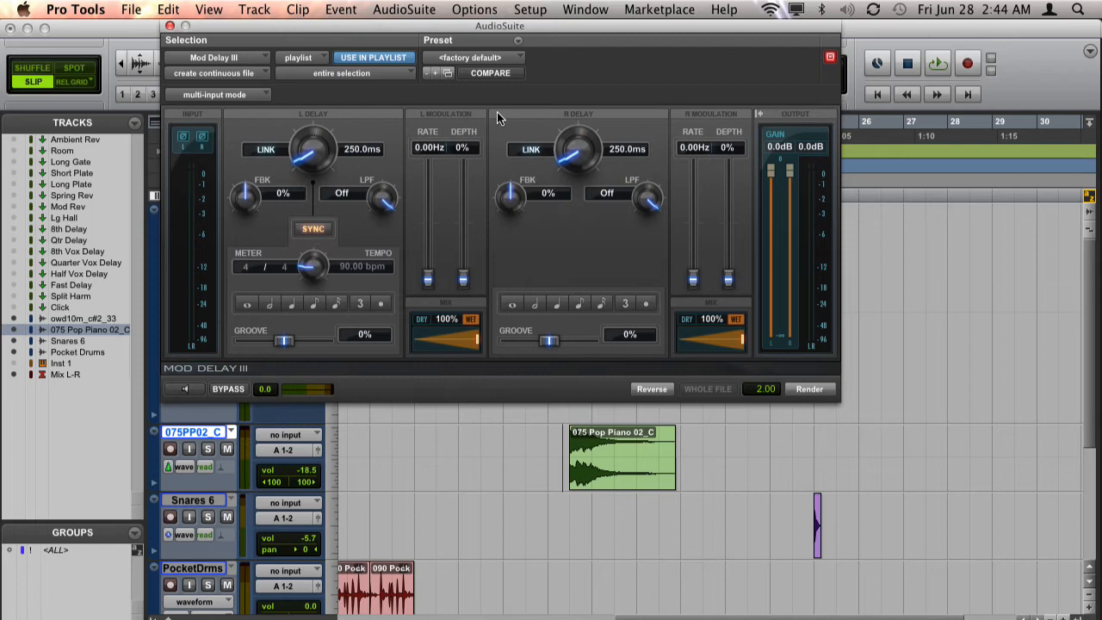
mouse_move(763, 115)
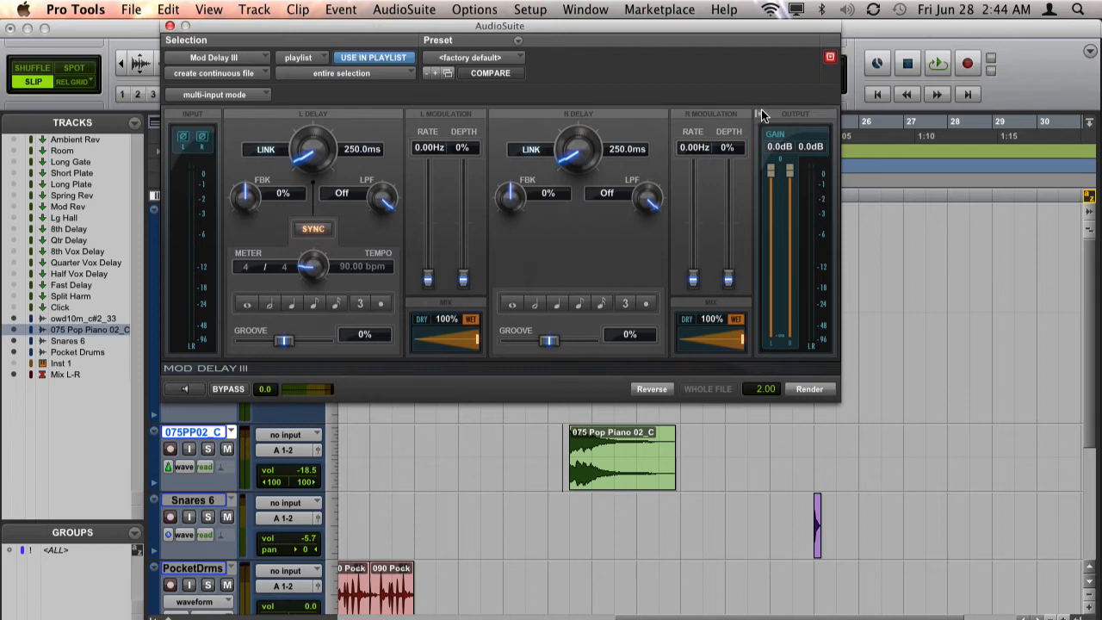
mouse_move(561, 206)
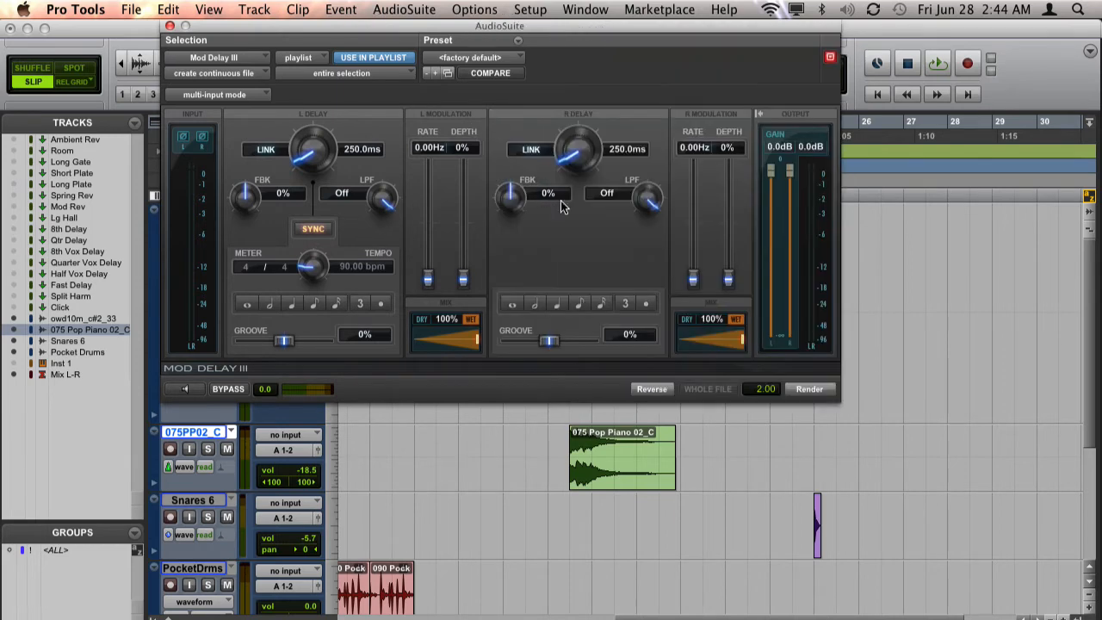
mouse_move(344, 170)
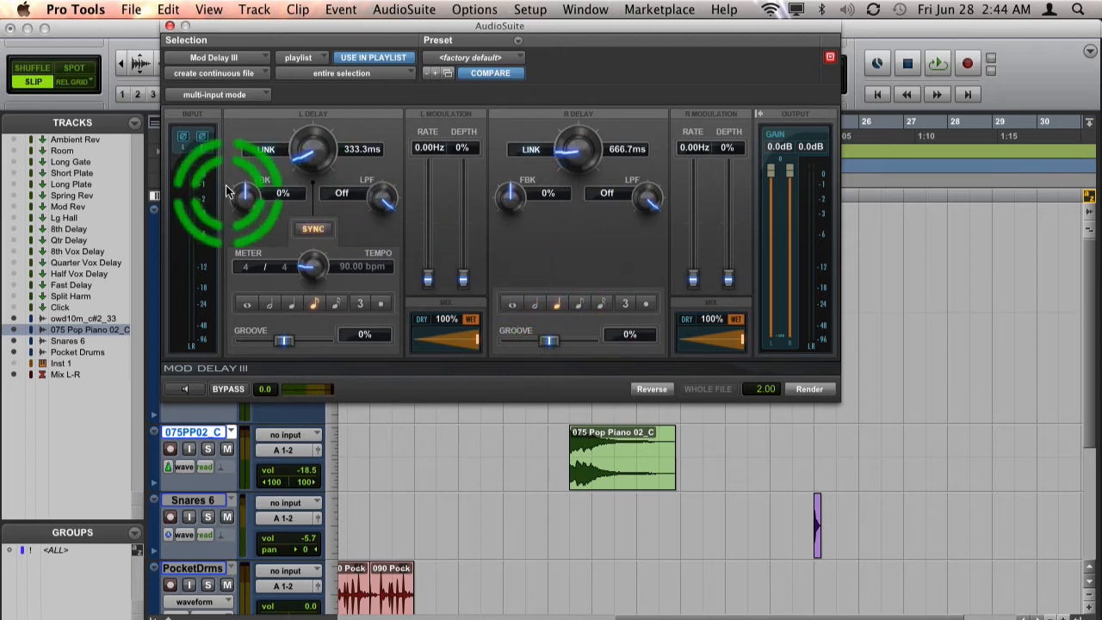
Step: Set the left delay feedback to 51% and the right delay feedback to 31%
left_click_drag(248, 193, 250, 169)
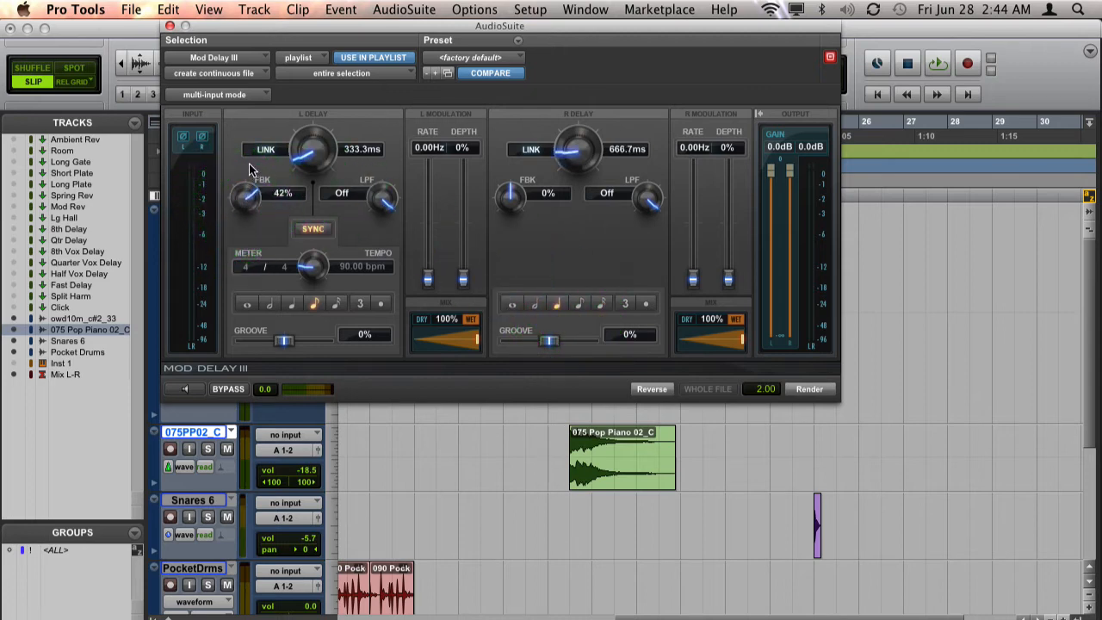
left_click_drag(250, 198, 255, 186)
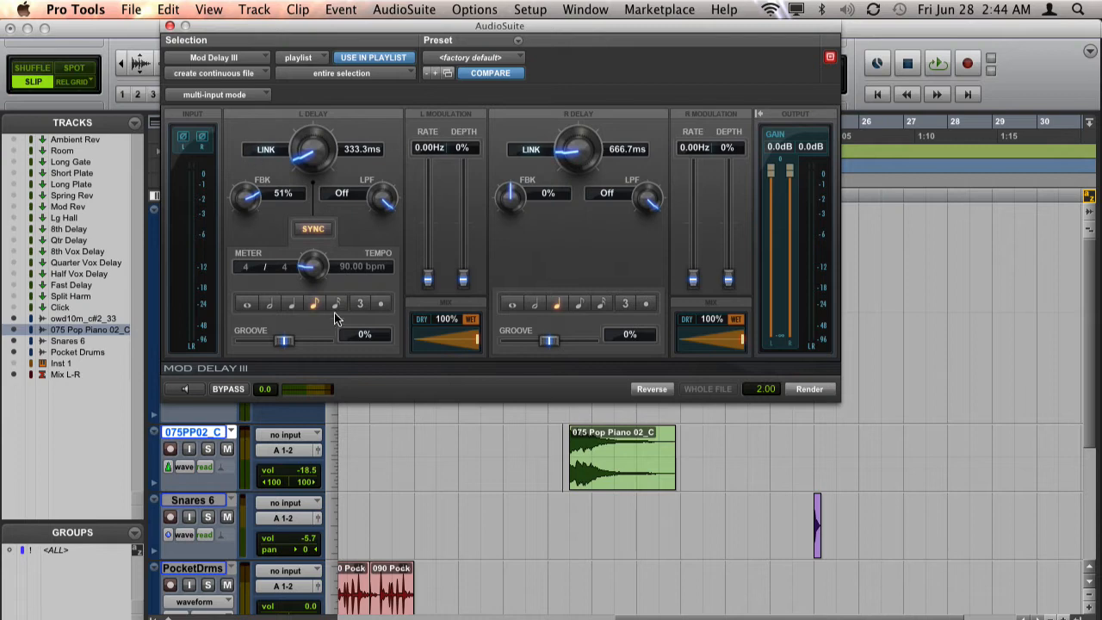
mouse_move(519, 210)
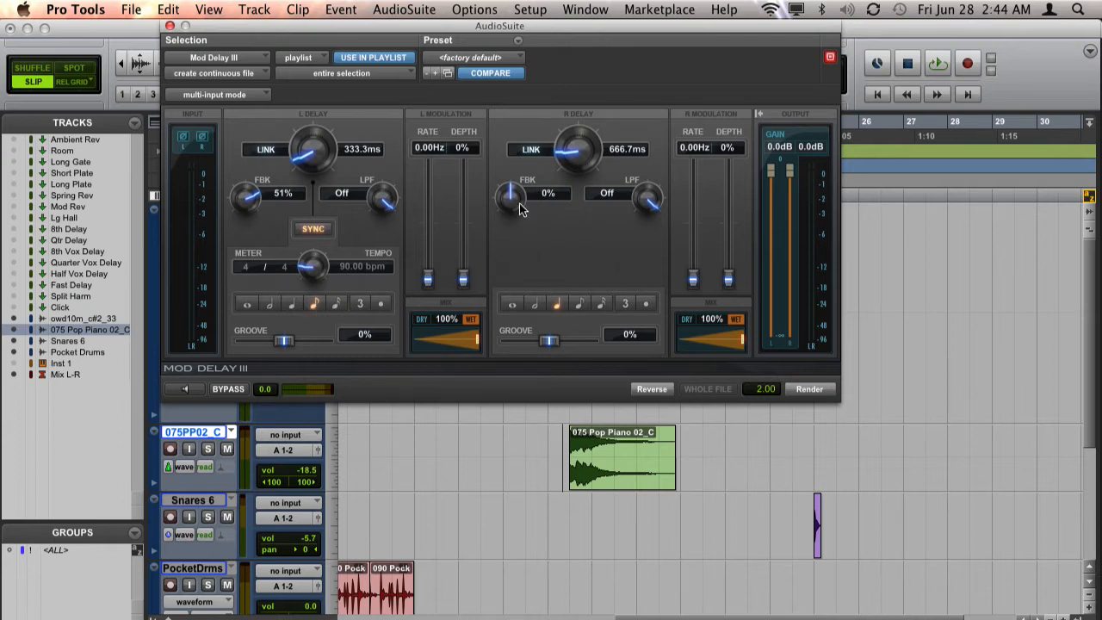
left_click_drag(513, 198, 516, 180)
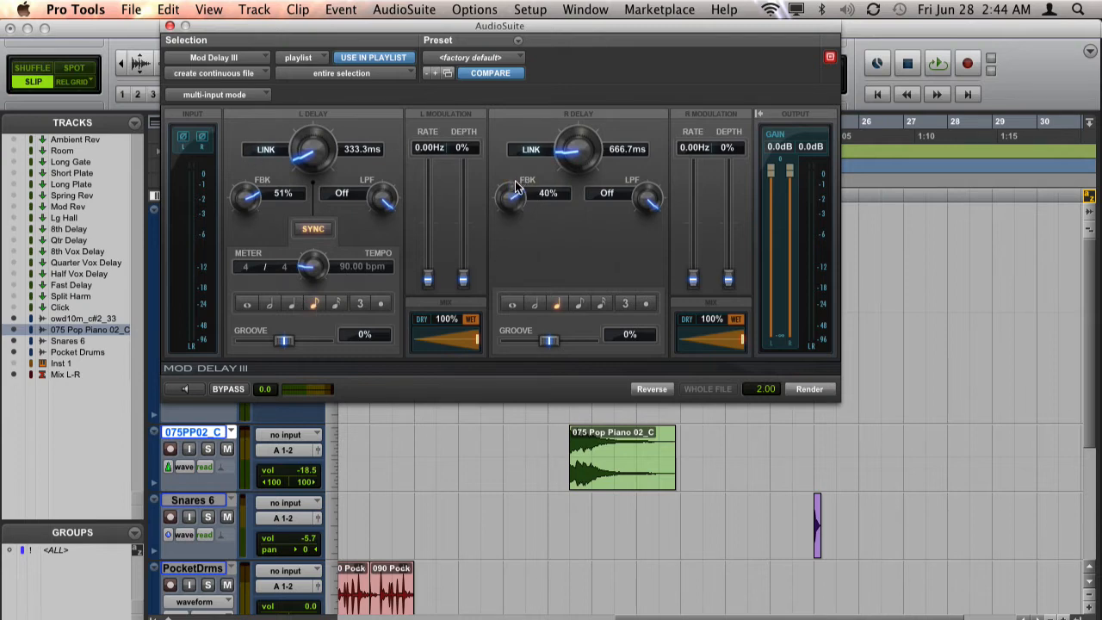
left_click_drag(513, 196, 506, 207)
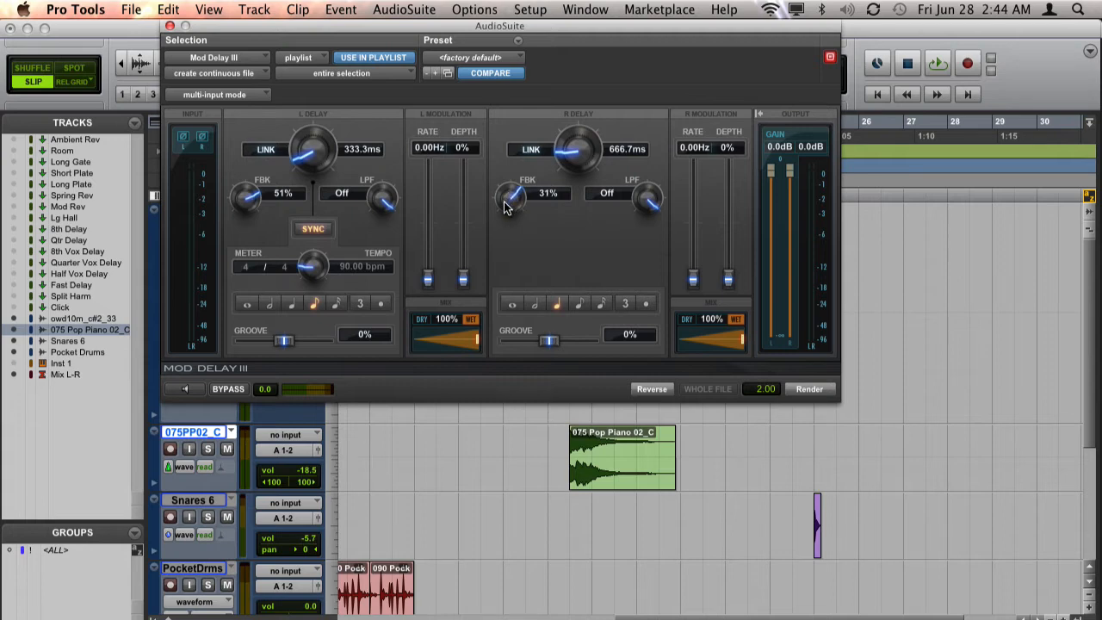
mouse_move(313, 174)
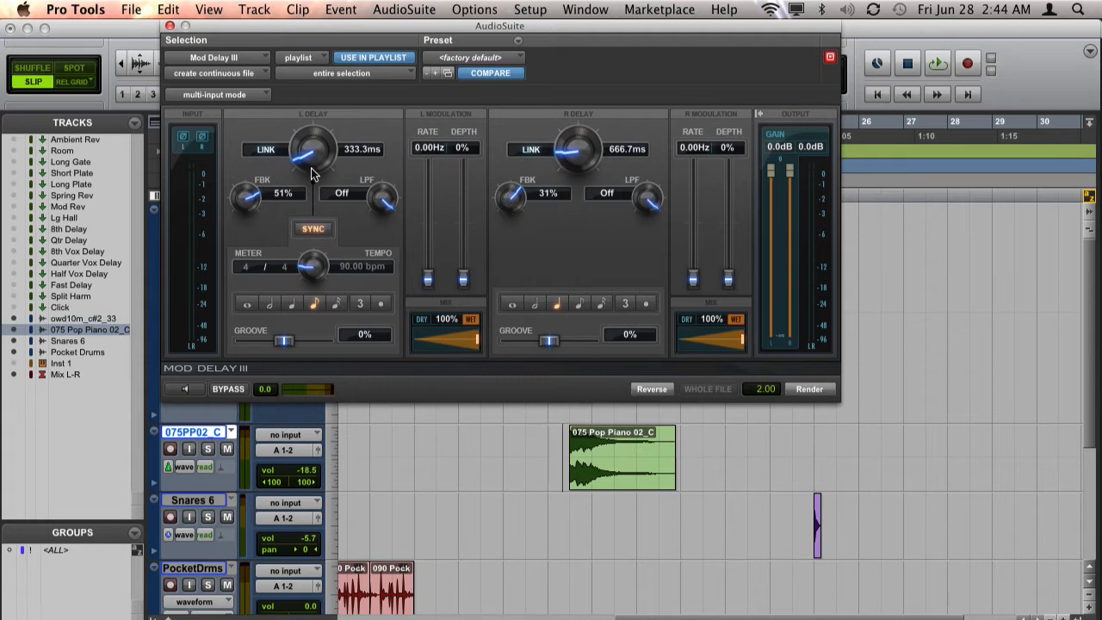
Step: Keep the render mode on one continuous file
left_click(217, 72)
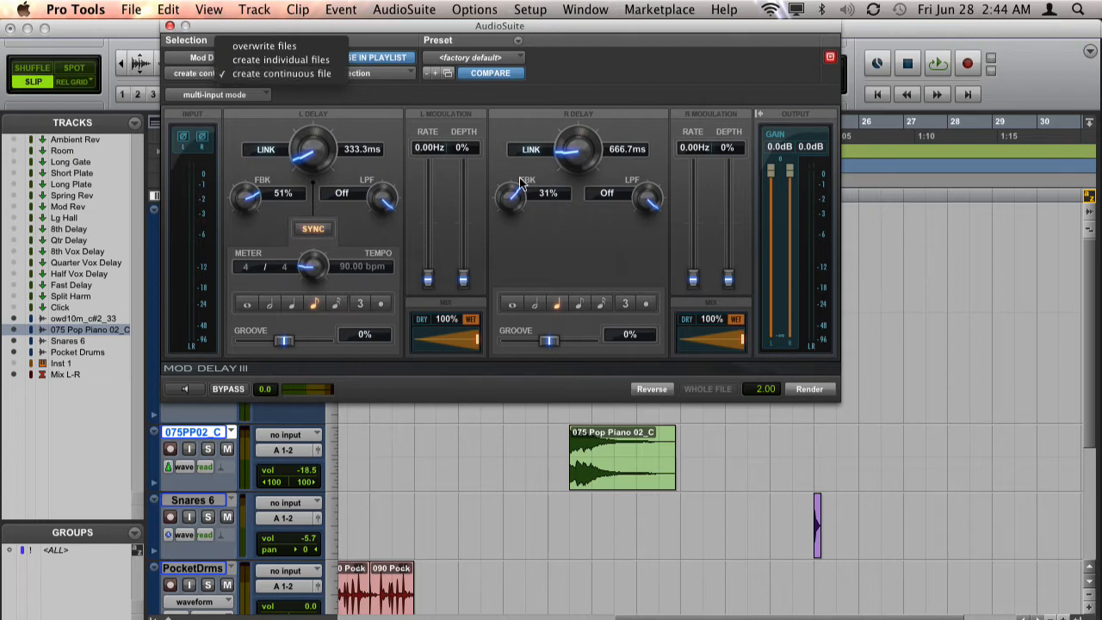
left_click(283, 72)
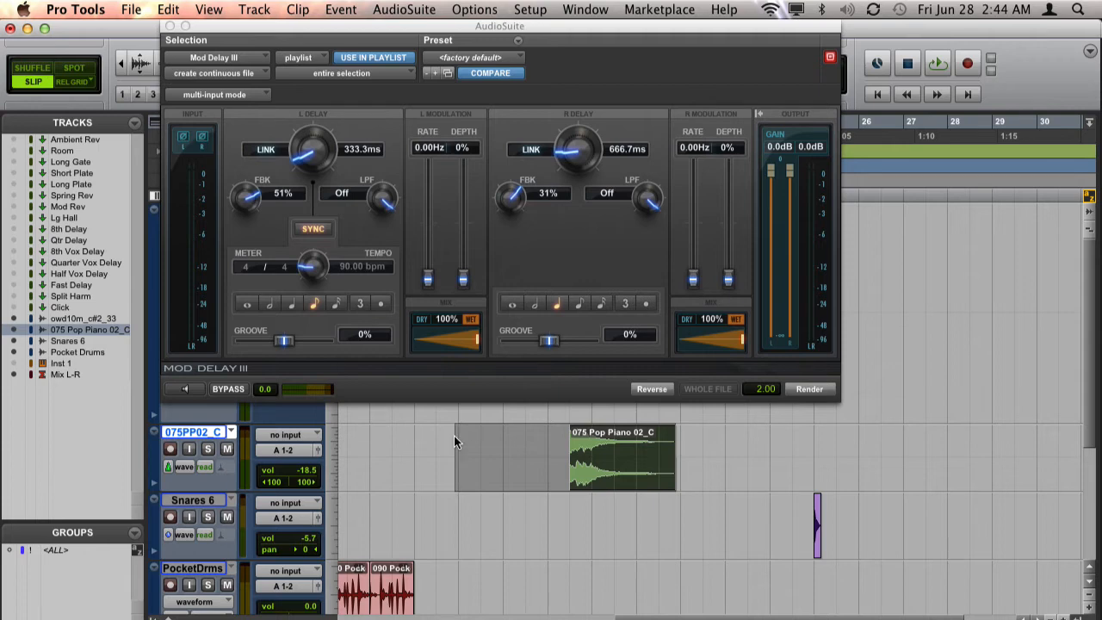
Step: Render the reversed Mod Delay swell into the space before the piano clip
left_click(651, 389)
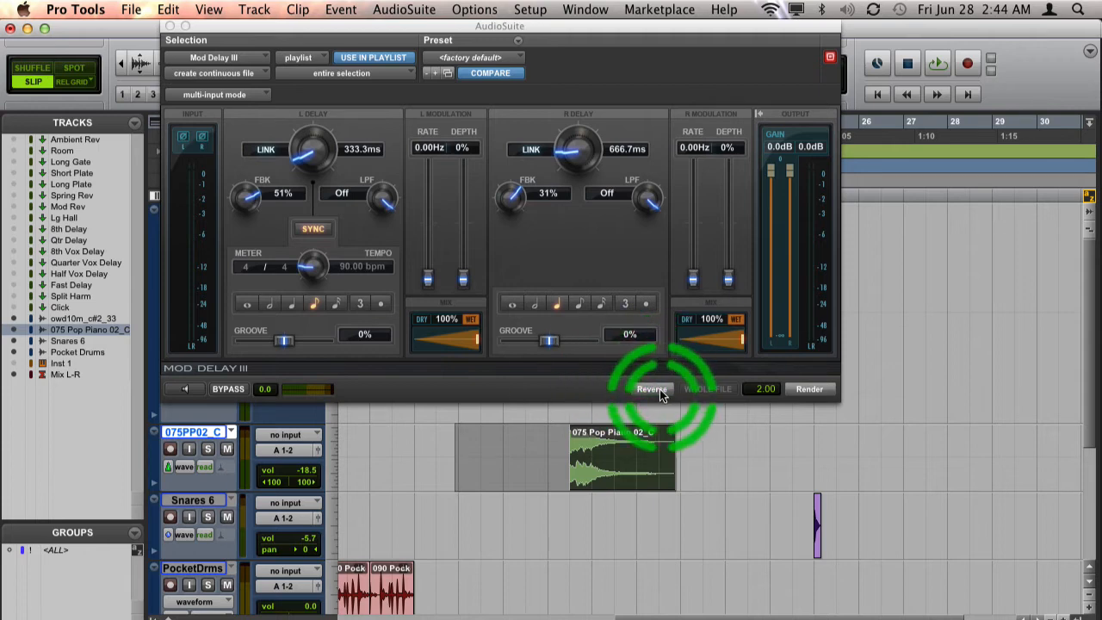
left_click(810, 389)
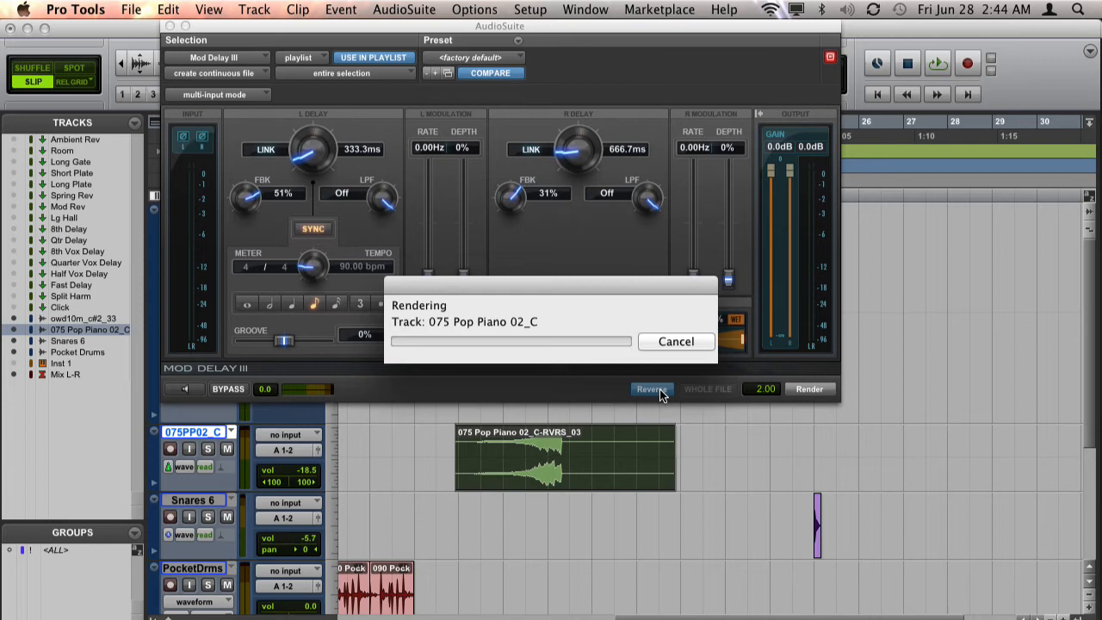
left_click(809, 389)
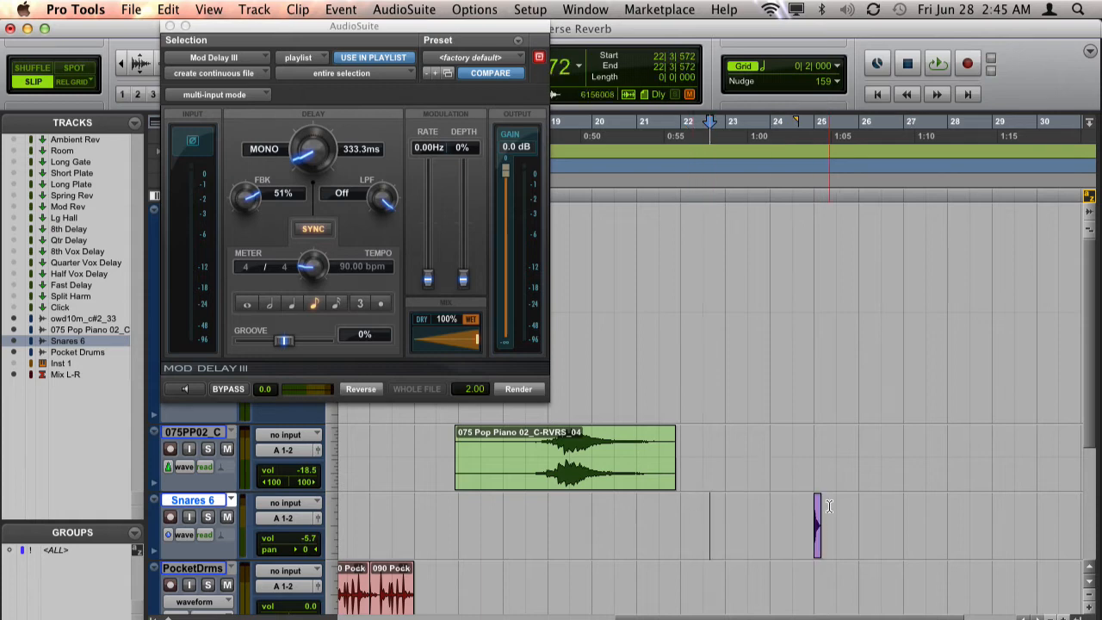
Step: Select the area around the snare hit and bring up the Snares 6 track actions
left_click_drag(817, 520, 874, 520)
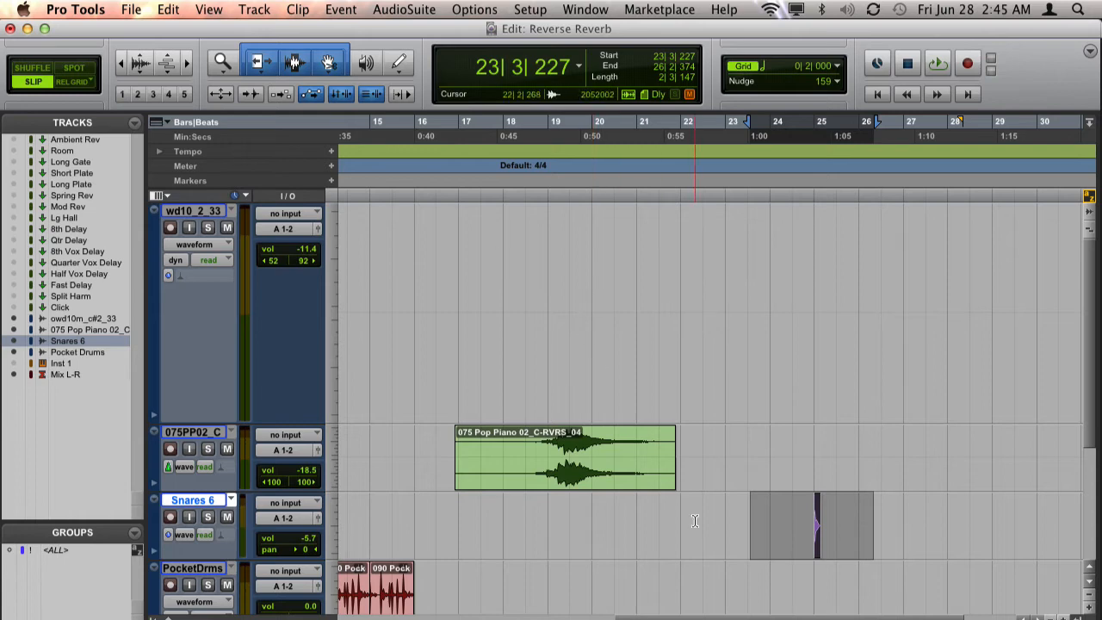
right_click(193, 499)
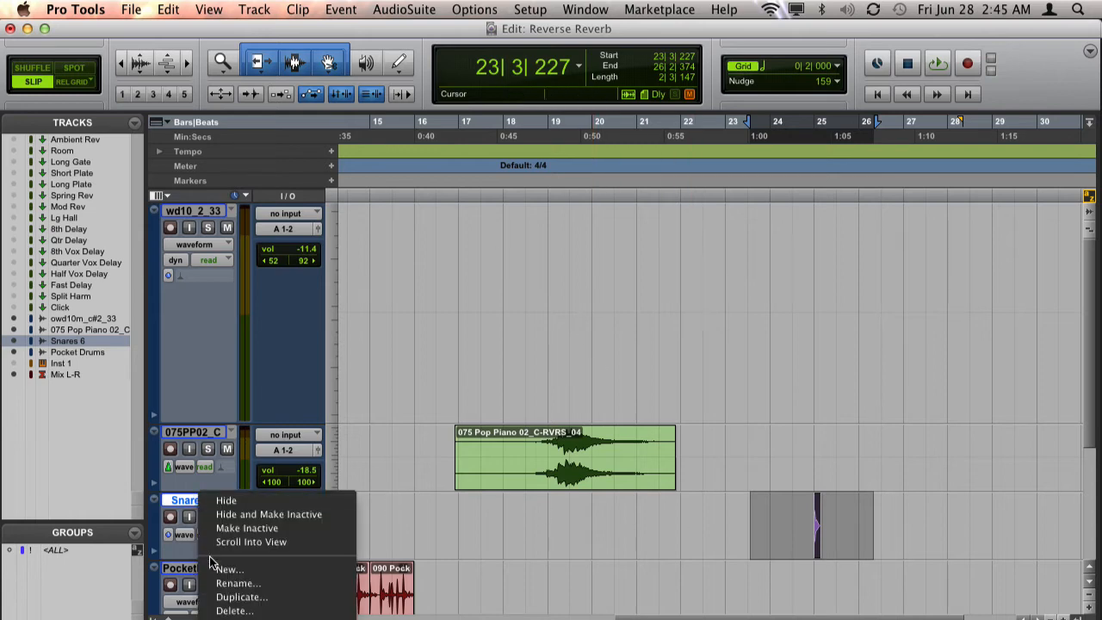
mouse_move(187, 513)
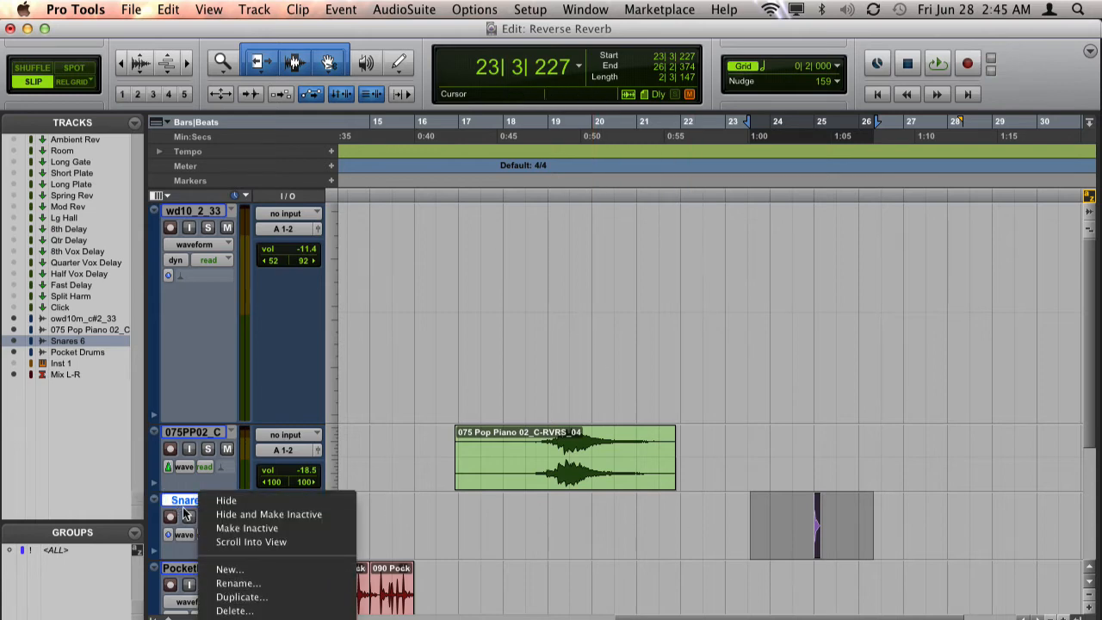
Step: Duplicate the Snares 6 track and add a new stereo audio track Audio 1
left_click(241, 596)
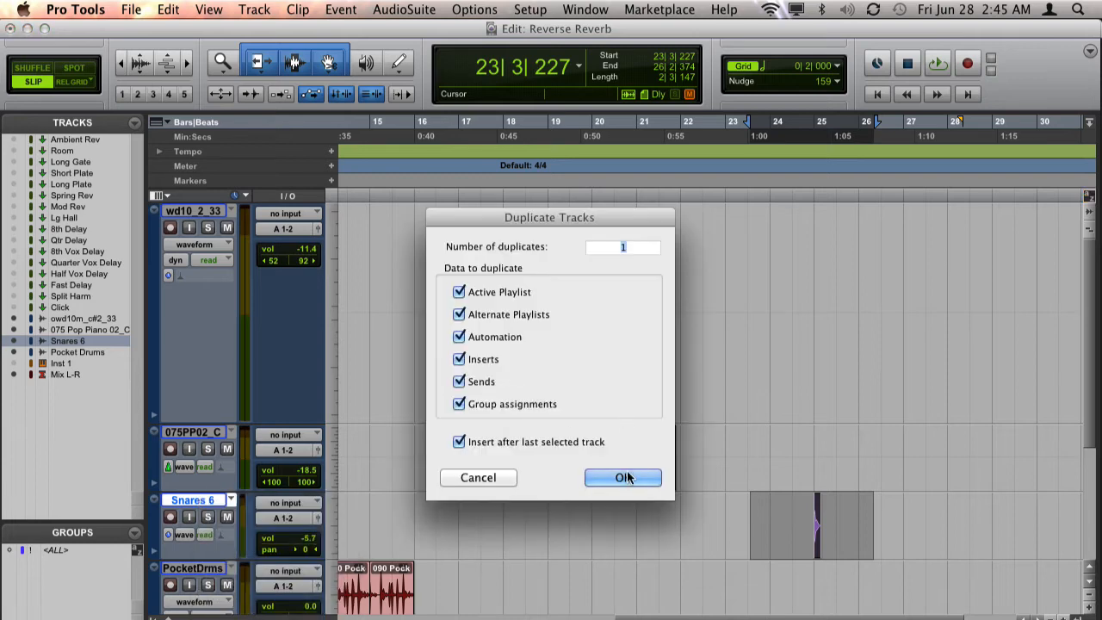
left_click(623, 476)
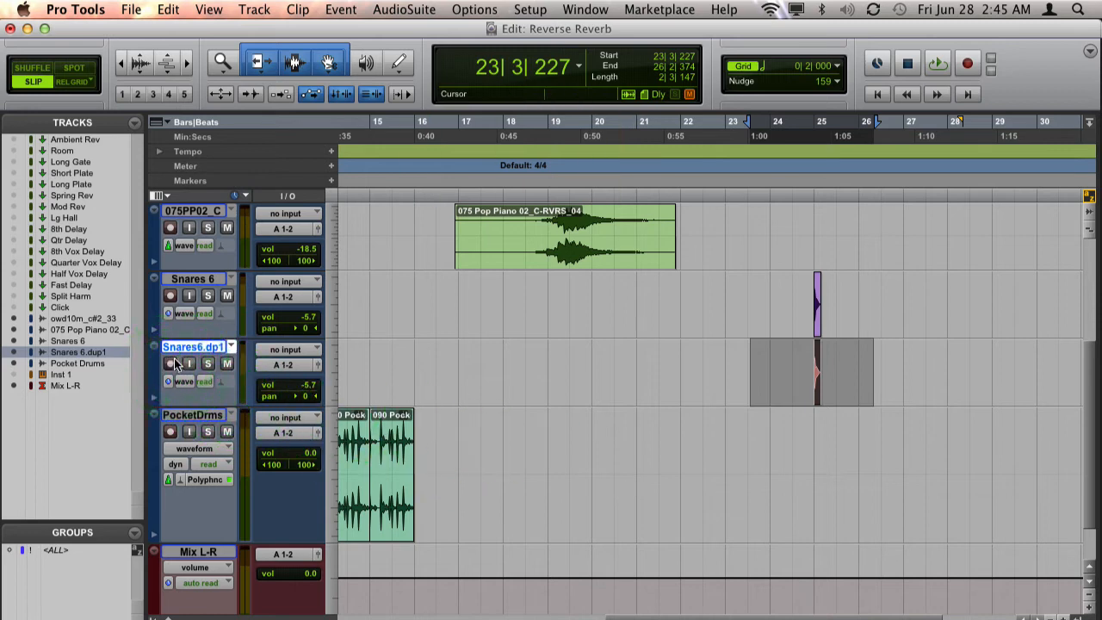
left_click(255, 10)
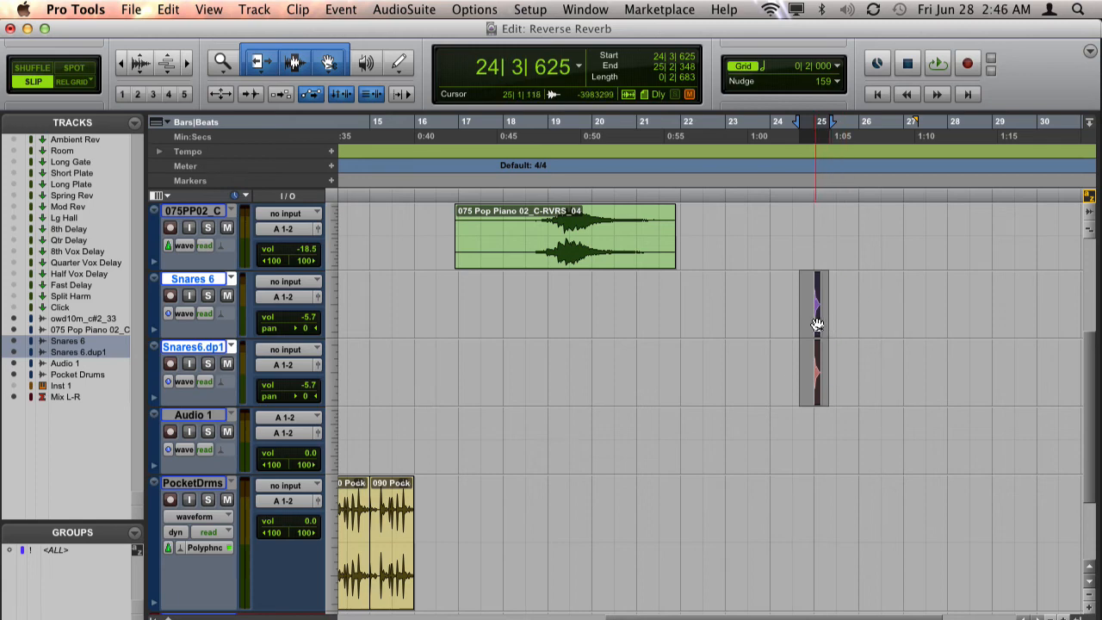
Step: Move the snare hit onto Audio 1 and select the stretch leading up to it
left_click_drag(816, 336, 816, 439)
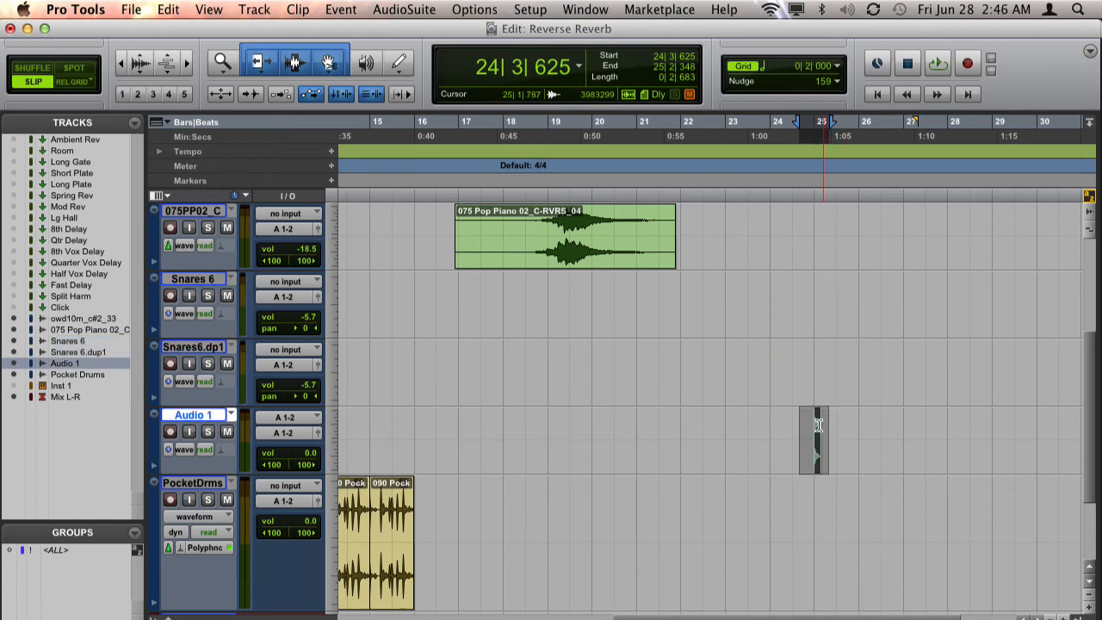
left_click(816, 439)
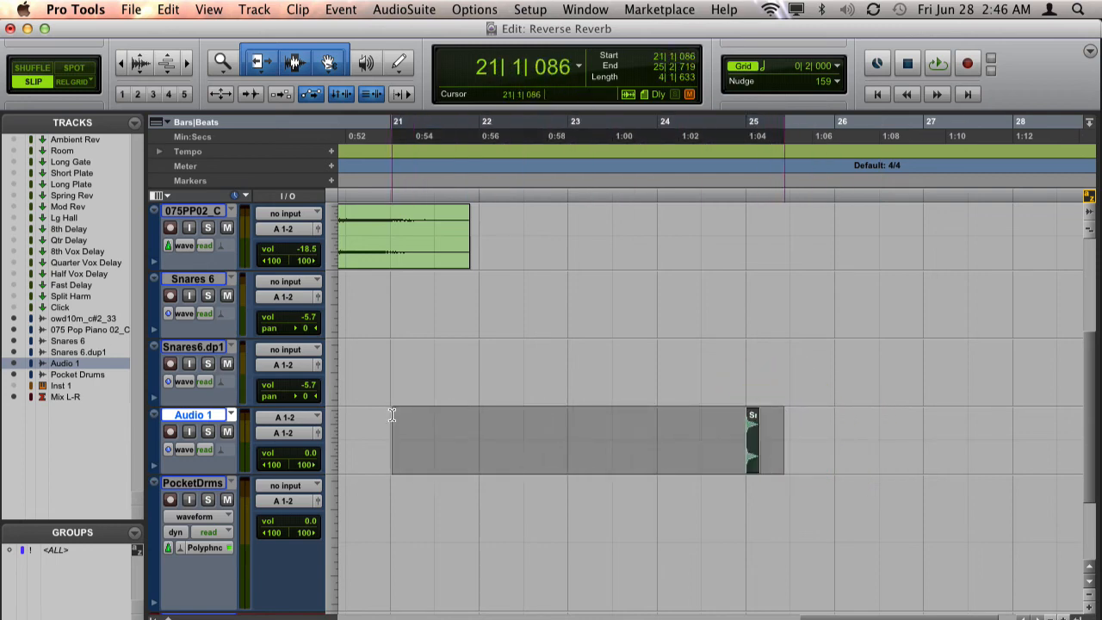
Step: Bring up RVerb Stereo from the AudioSuite Reverb plug-ins
left_click(403, 11)
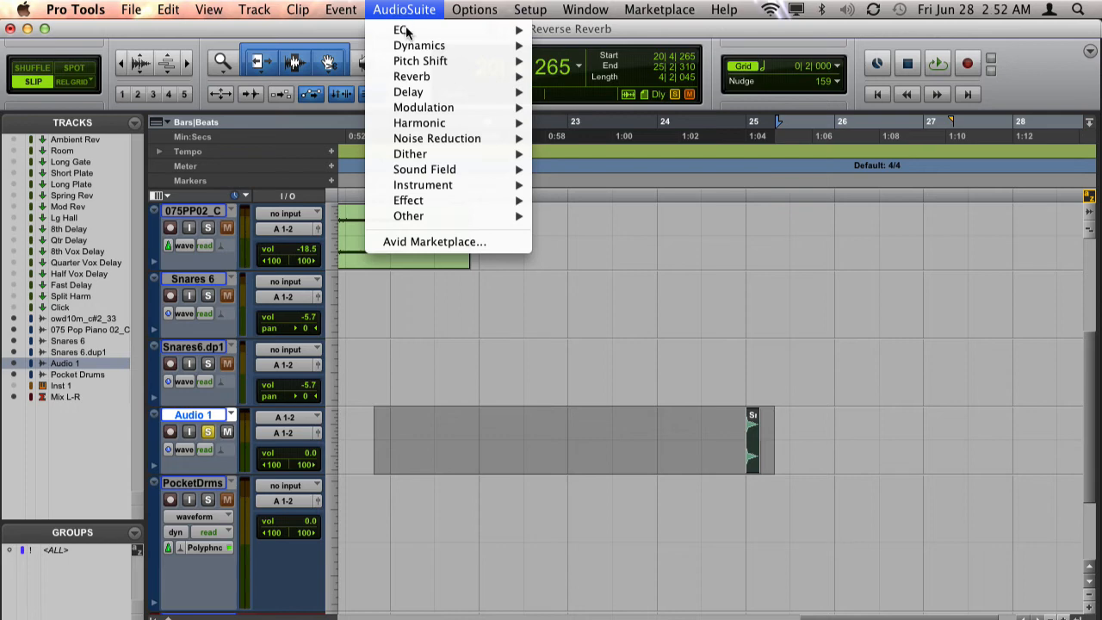
mouse_move(411, 75)
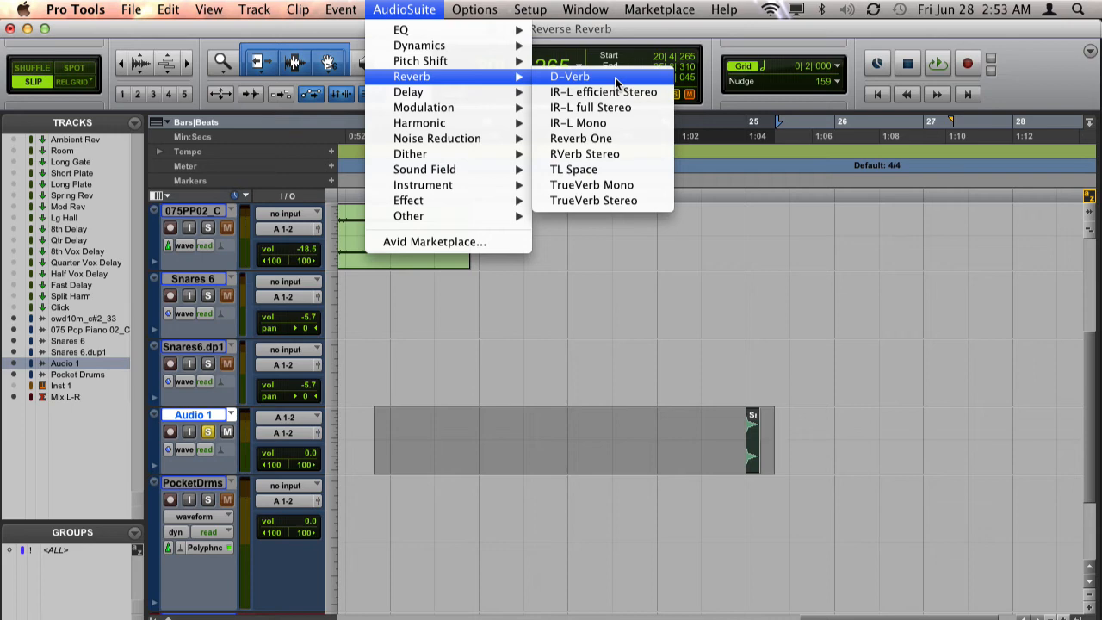
mouse_move(578, 122)
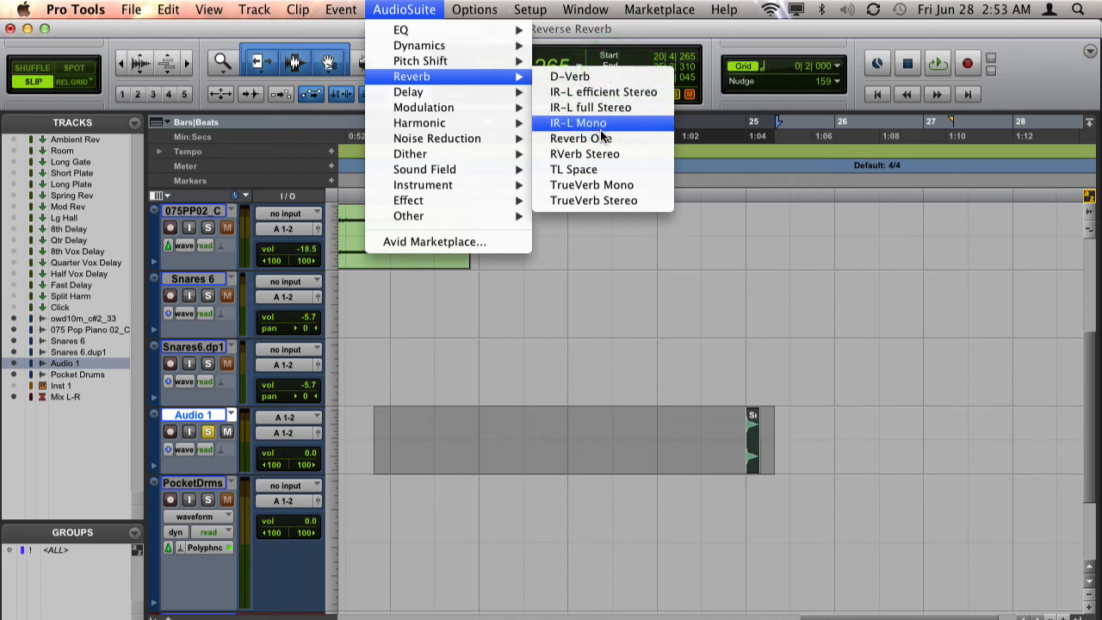
mouse_move(606, 170)
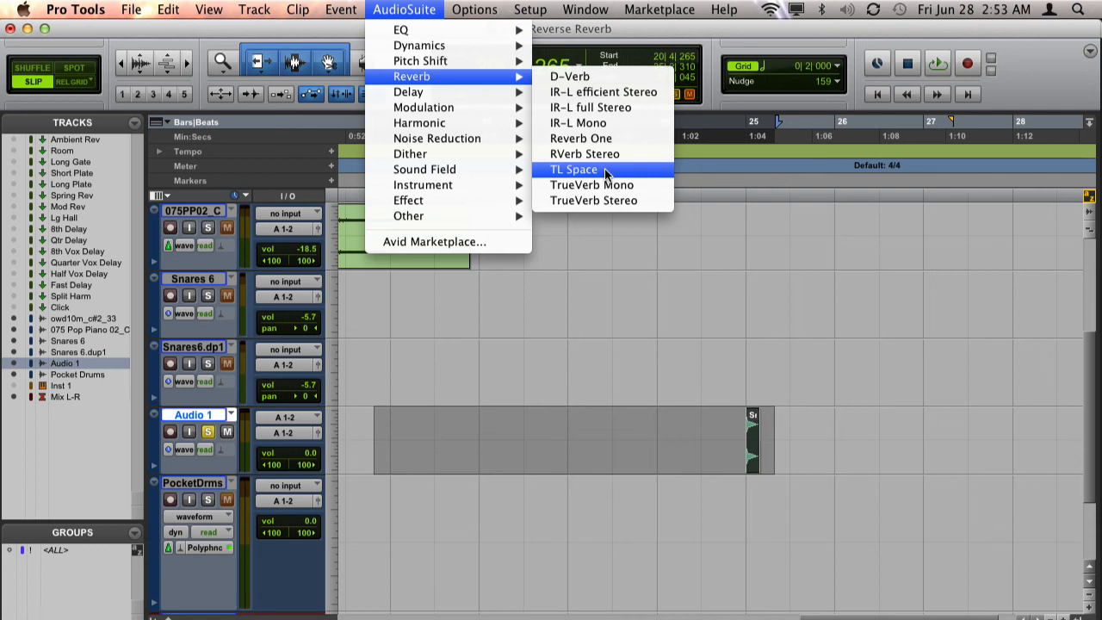
mouse_move(602, 155)
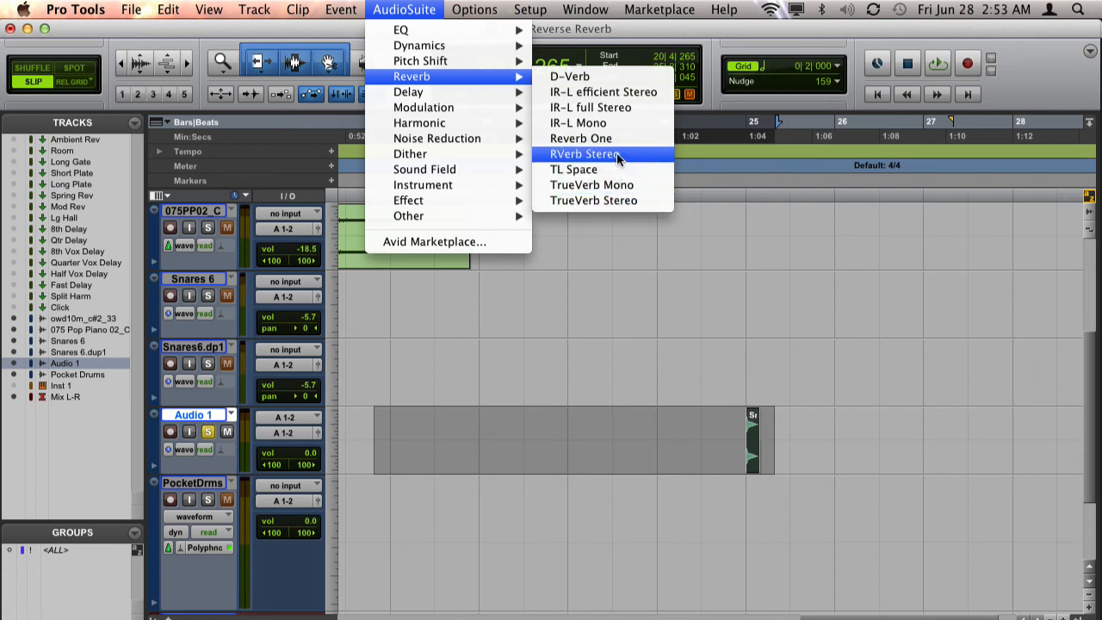
left_click(586, 153)
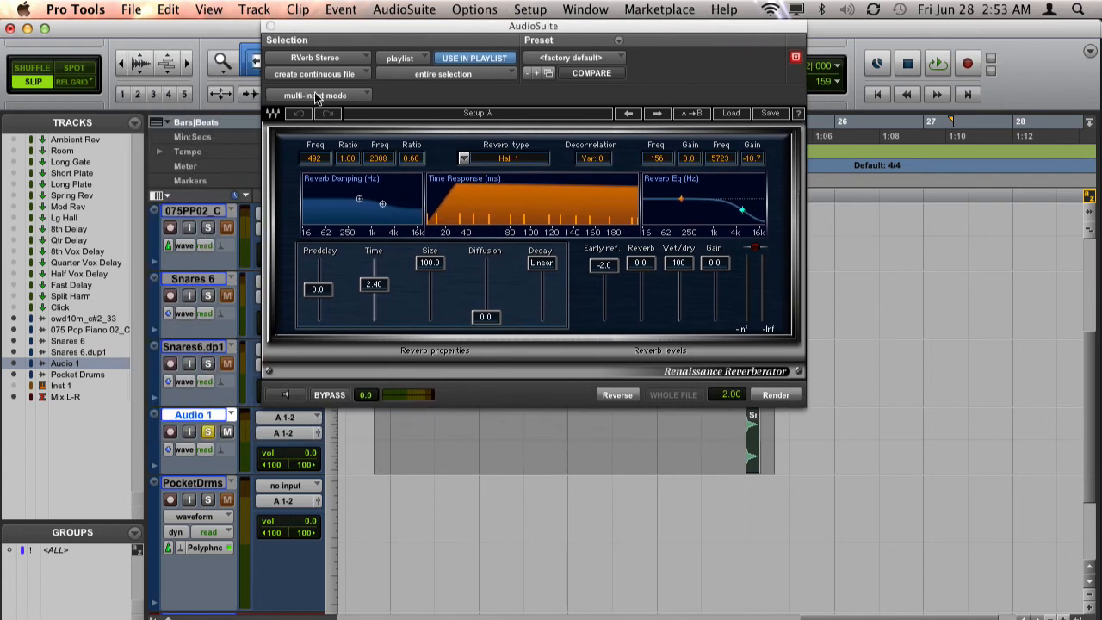
mouse_move(337, 96)
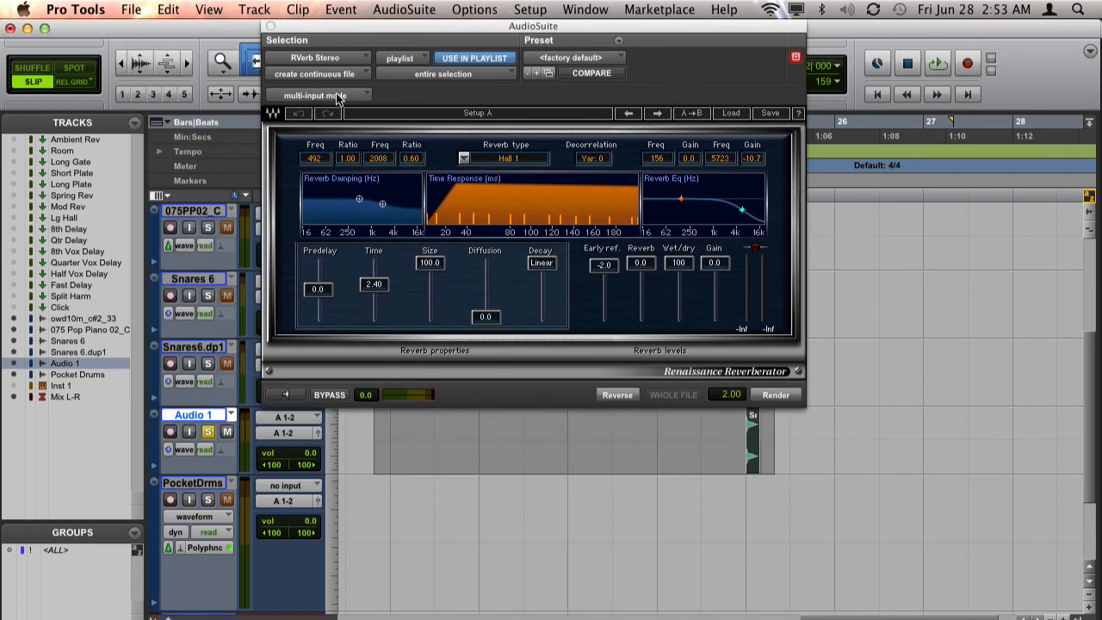
Step: Set RVerb wet/dry to 62, enable Reverse and render the swell before the snare hit on Audio 1
left_click(317, 97)
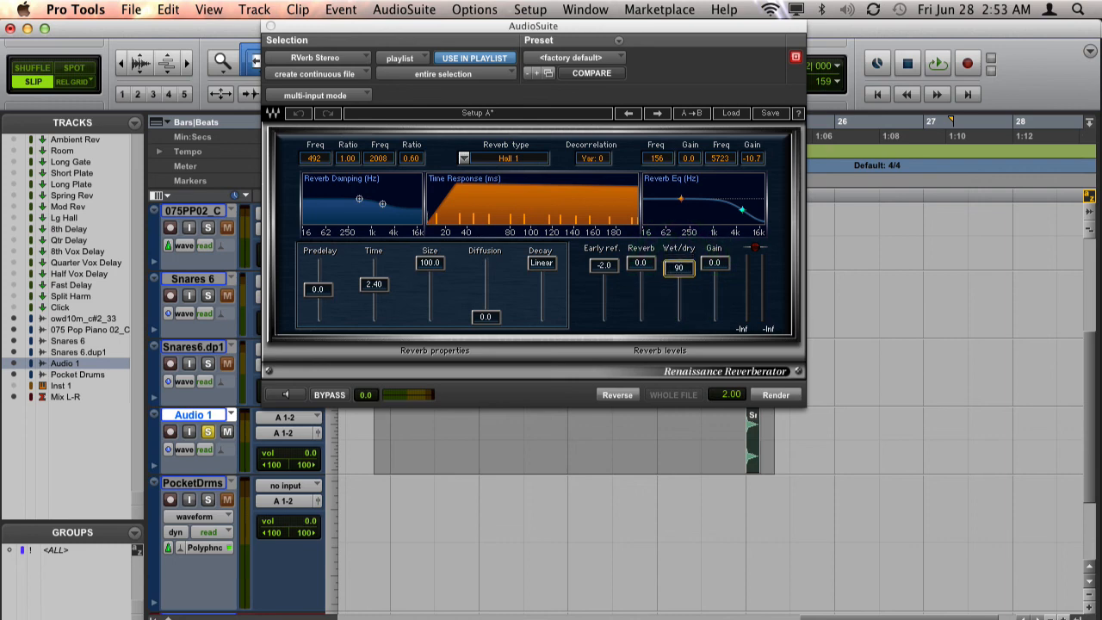
left_click_drag(678, 272, 678, 293)
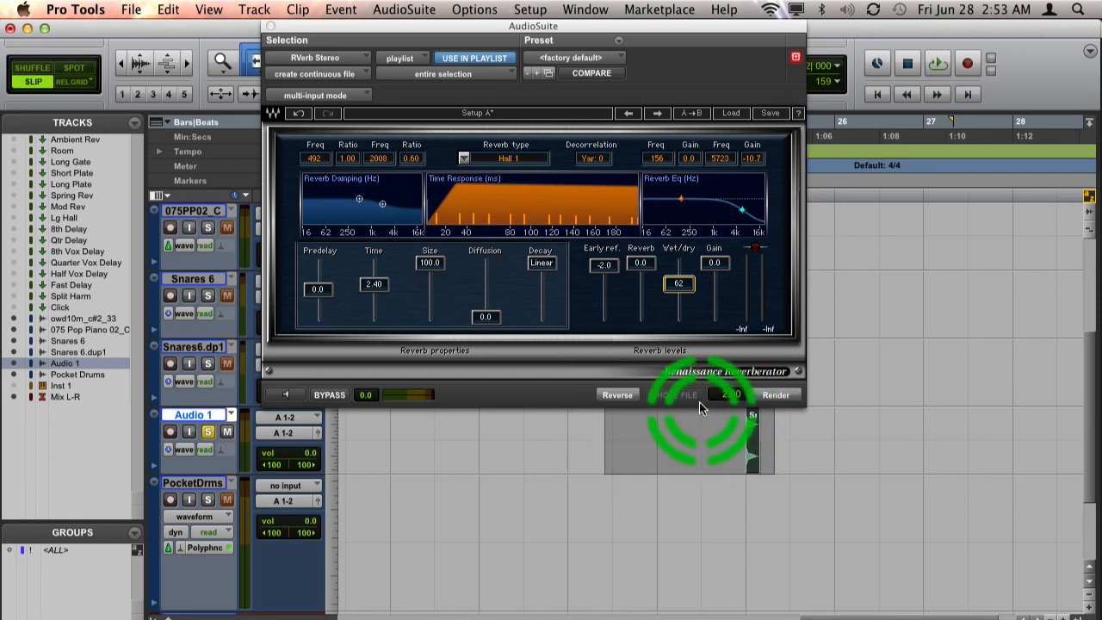
left_click(616, 394)
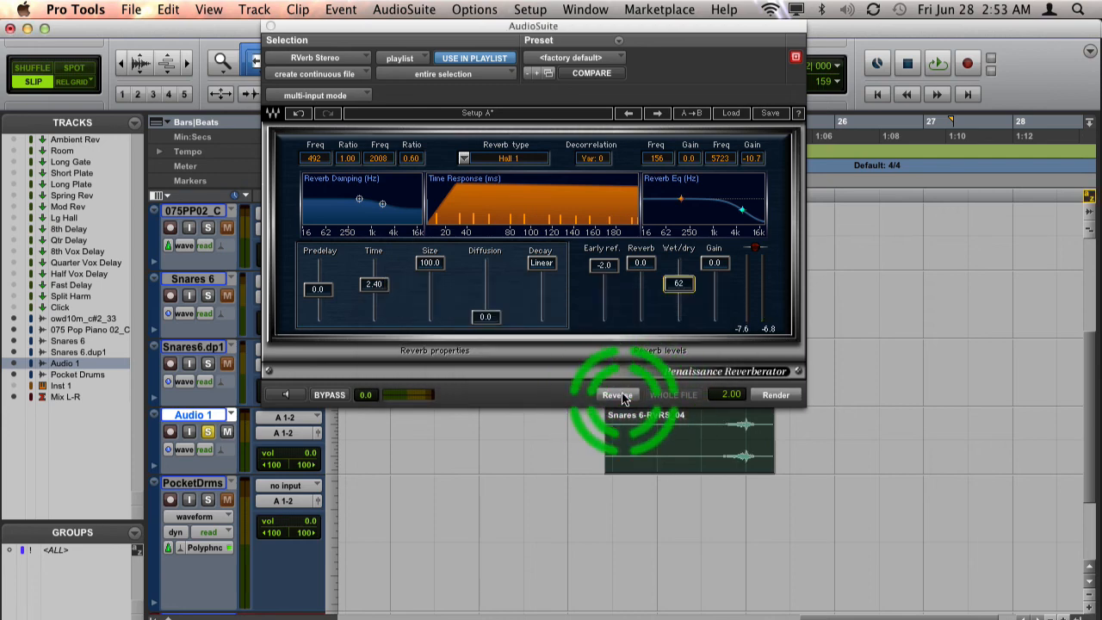
left_click(617, 395)
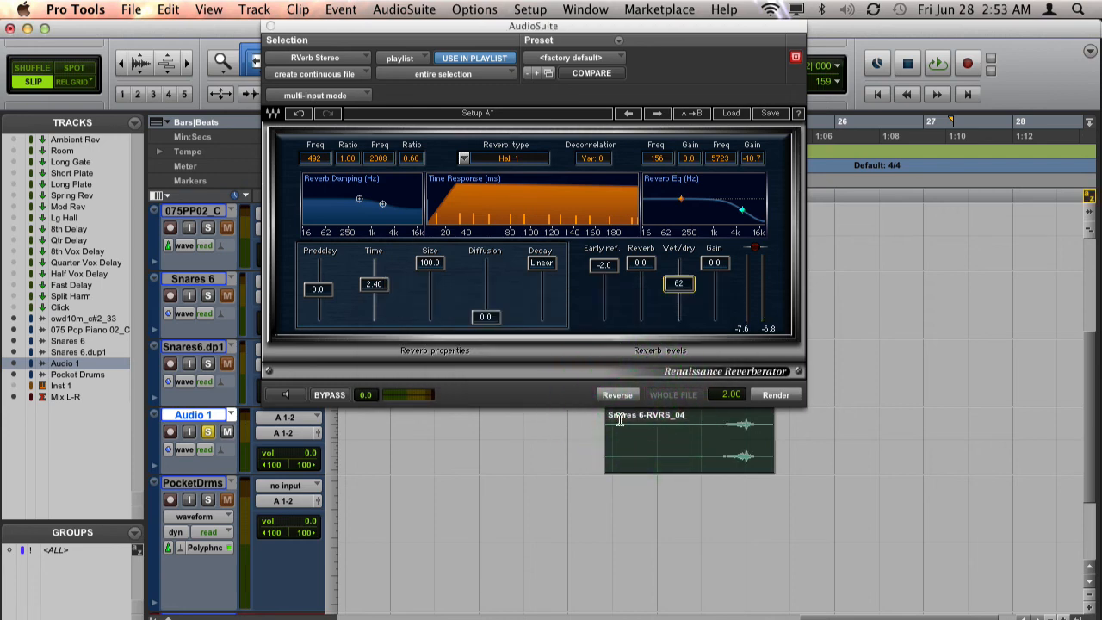